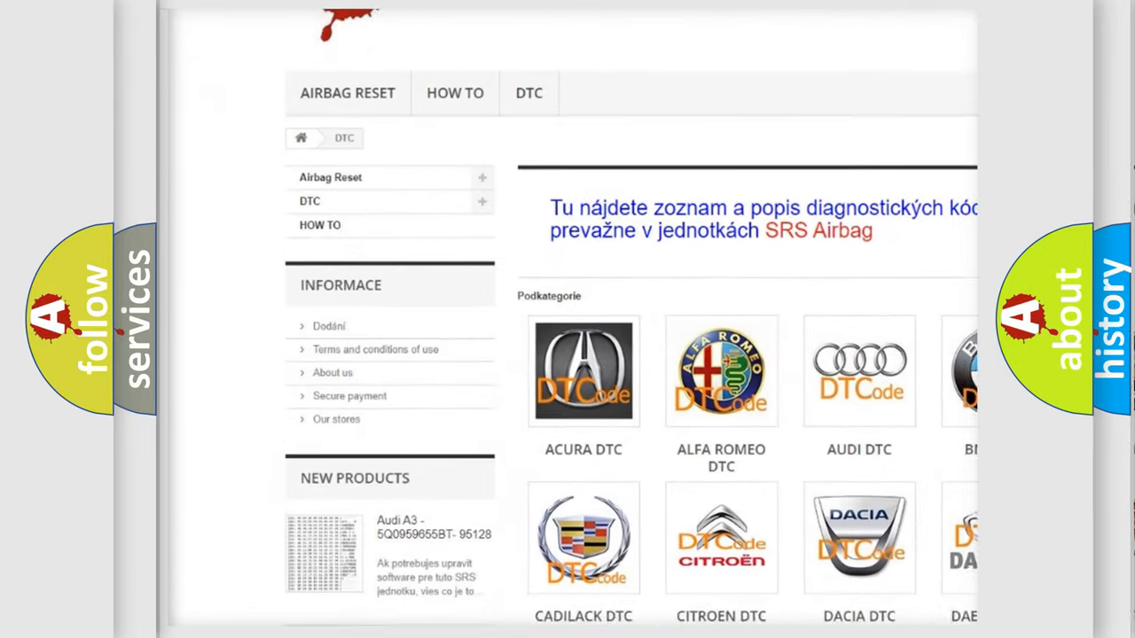
scroll(down, 3)
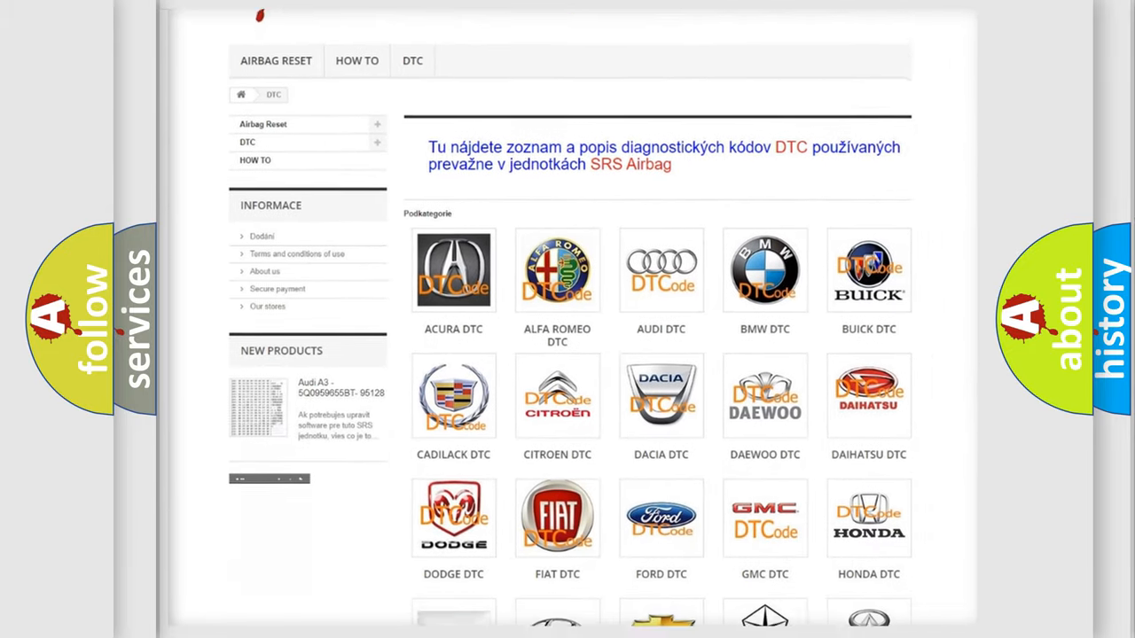
scroll(down, 3)
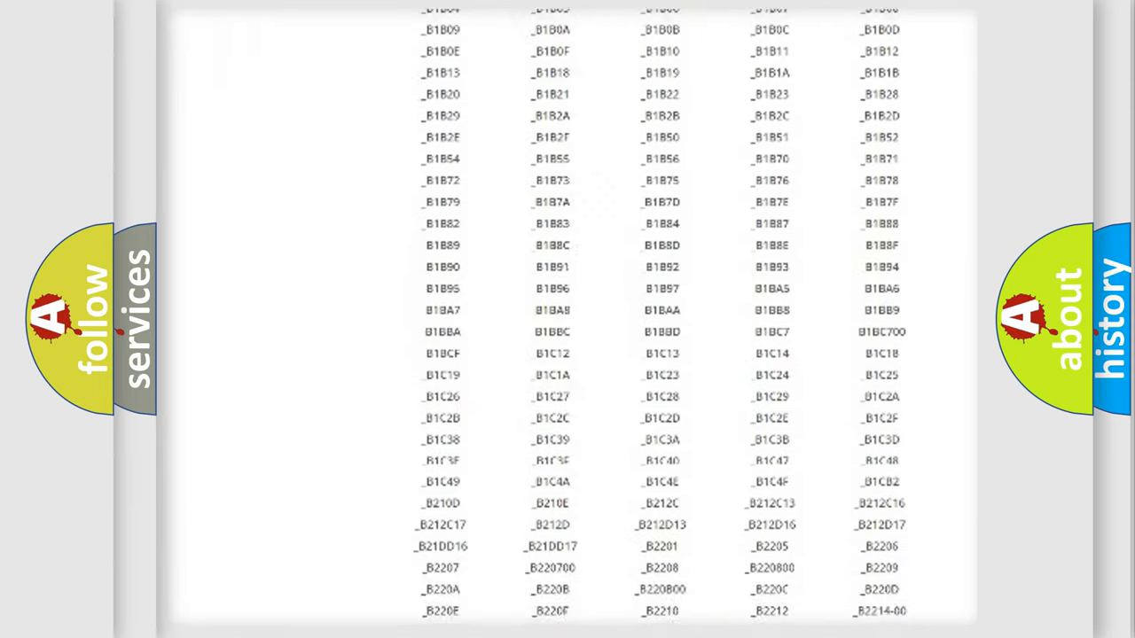
scroll(down, 3)
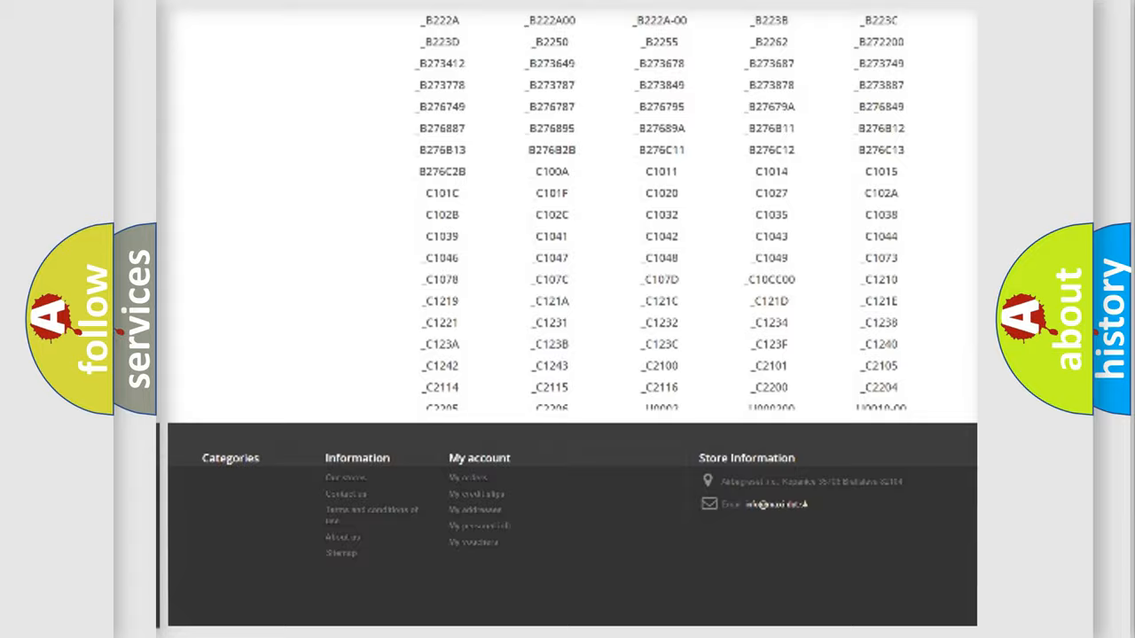